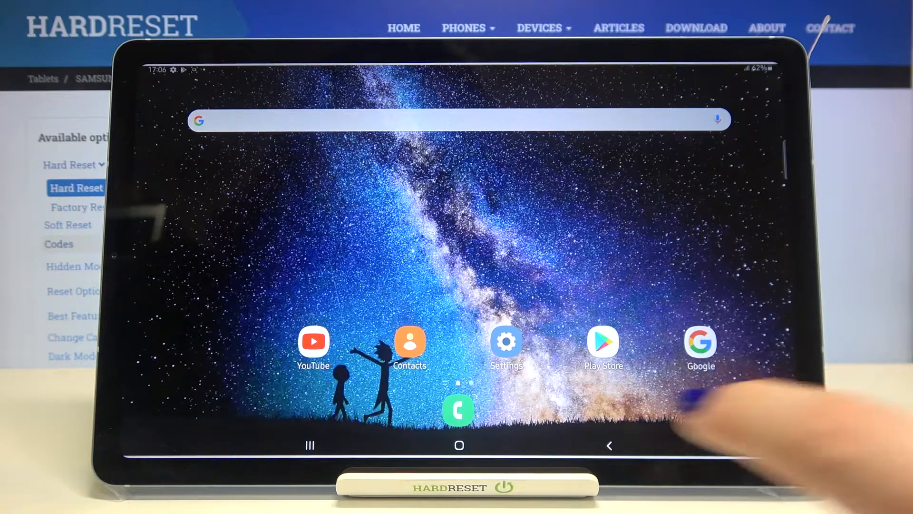
# Launch the Settings app from the tablet's home screen
pyautogui.click(505, 341)
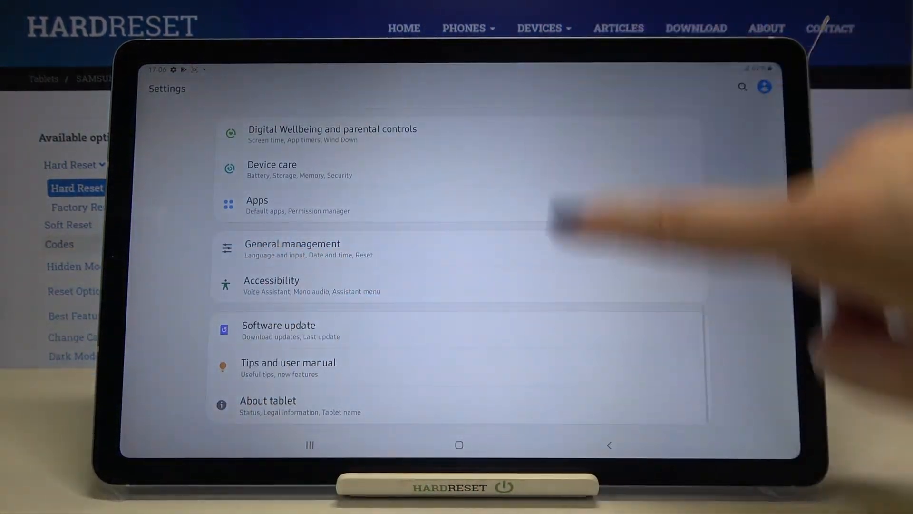
# Go to General management and open its Reset page
pyautogui.click(293, 243)
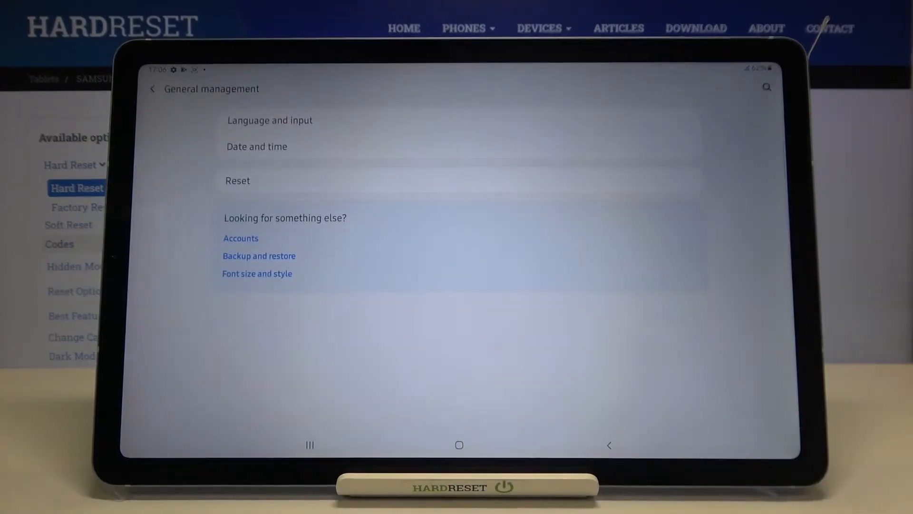
pyautogui.click(237, 180)
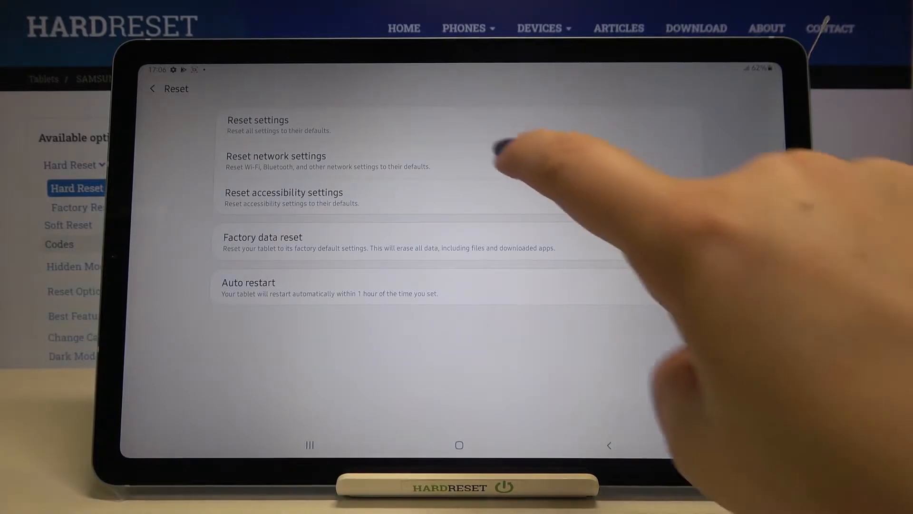
# Choose Reset settings to view what the reset keeps and changes
pyautogui.click(258, 120)
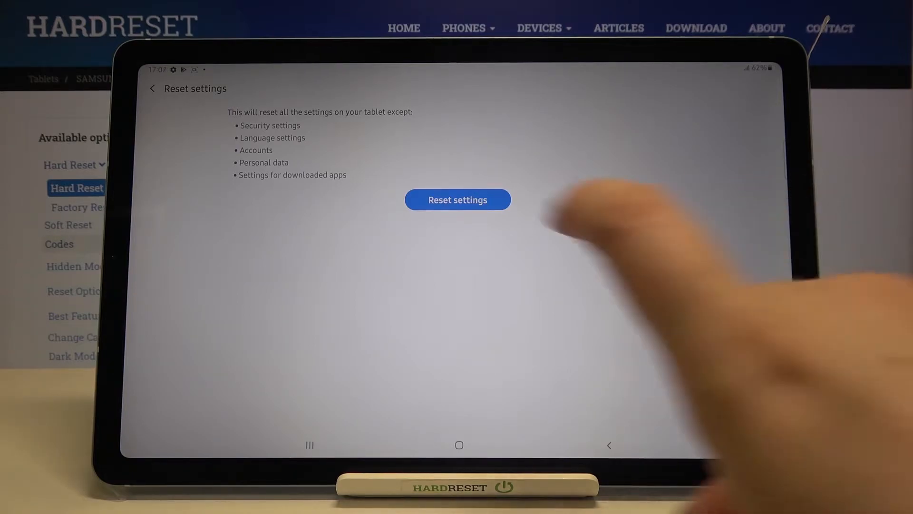
# Confirm Reset settings twice so the tablet restarts with default settings
pyautogui.click(457, 199)
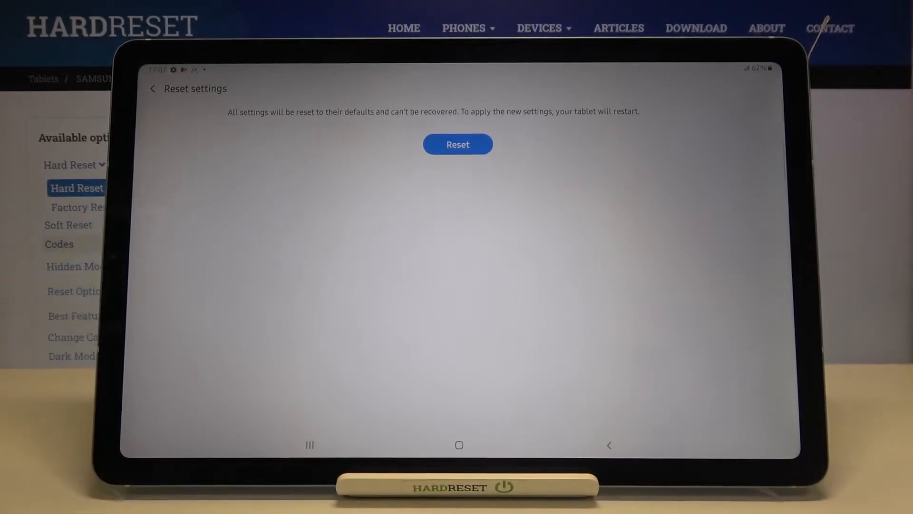
pyautogui.click(458, 144)
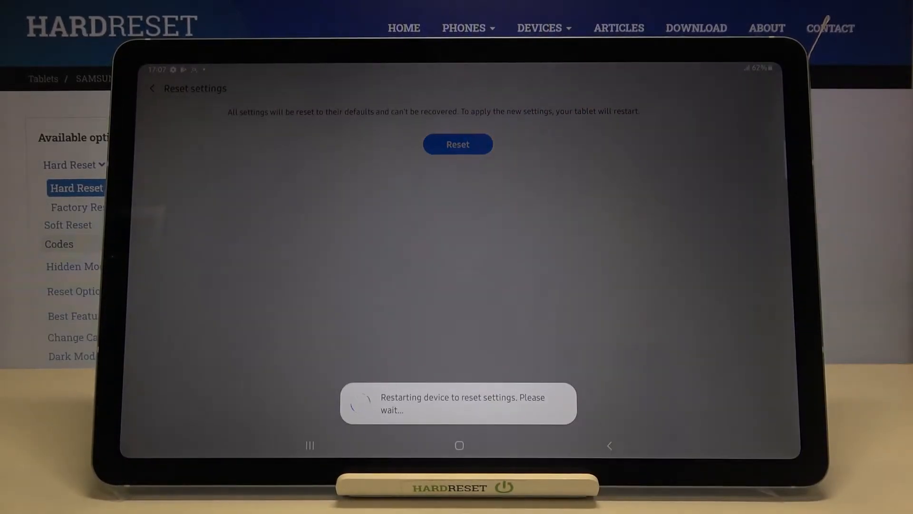